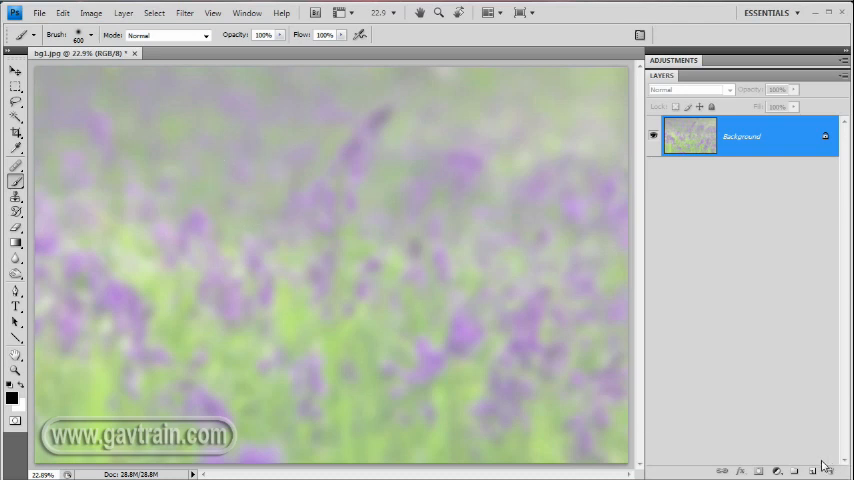
Add a new empty layer above the lavender background.
{"action": "left_click", "coordinate": [792, 468]}
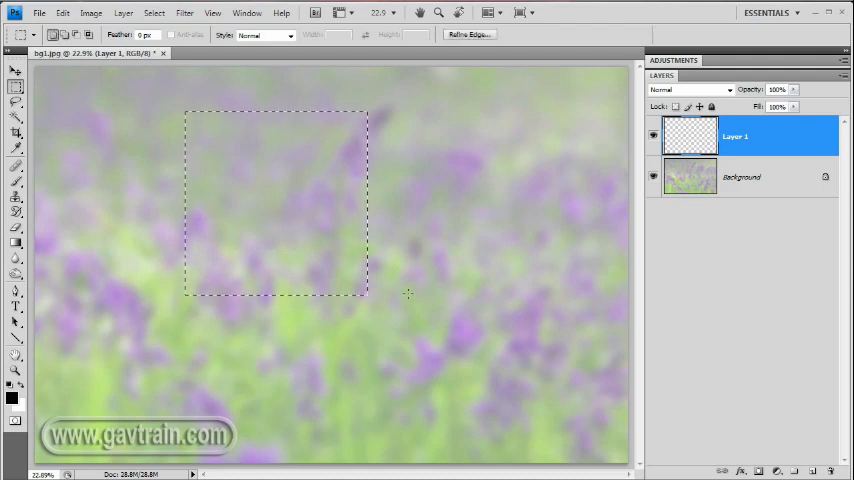
{"action": "mouse_move", "coordinate": [270, 202]}
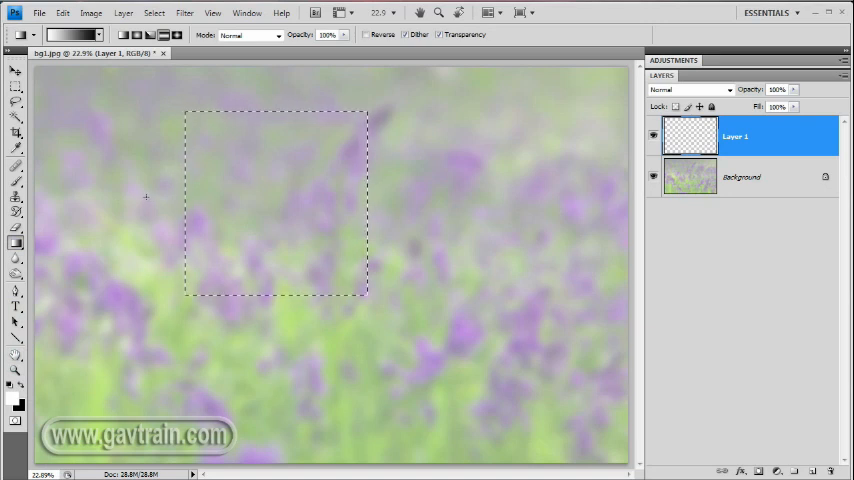
Fill the square selection with a left-to-right light-to-dark grey gradient.
{"action": "left_click_drag", "start_coordinate": [147, 197], "coordinate": [451, 197]}
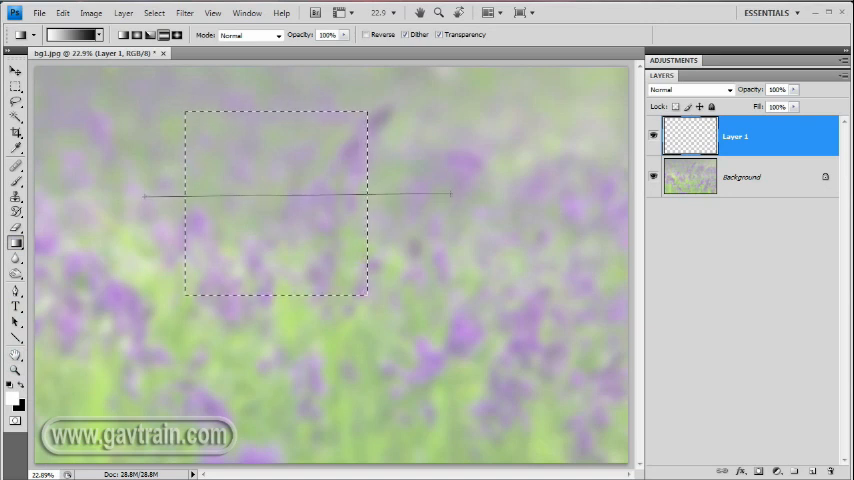
{"action": "left_click_drag", "start_coordinate": [145, 196], "coordinate": [450, 196]}
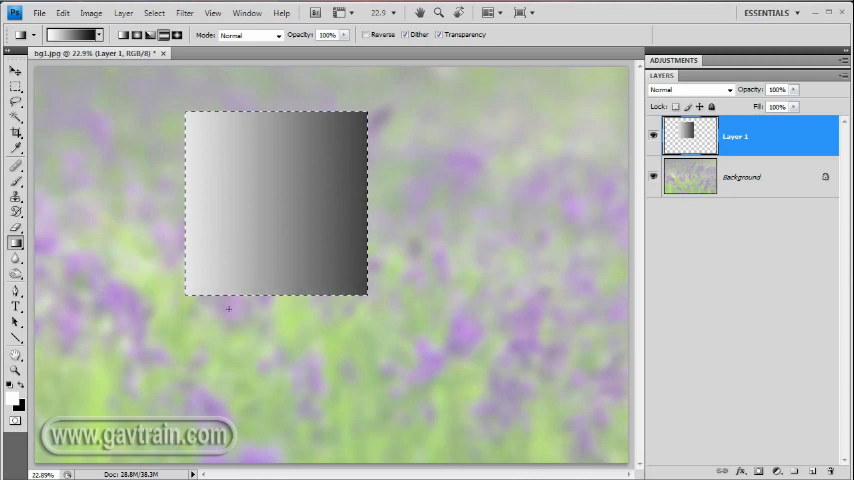
{"action": "mouse_move", "coordinate": [182, 37]}
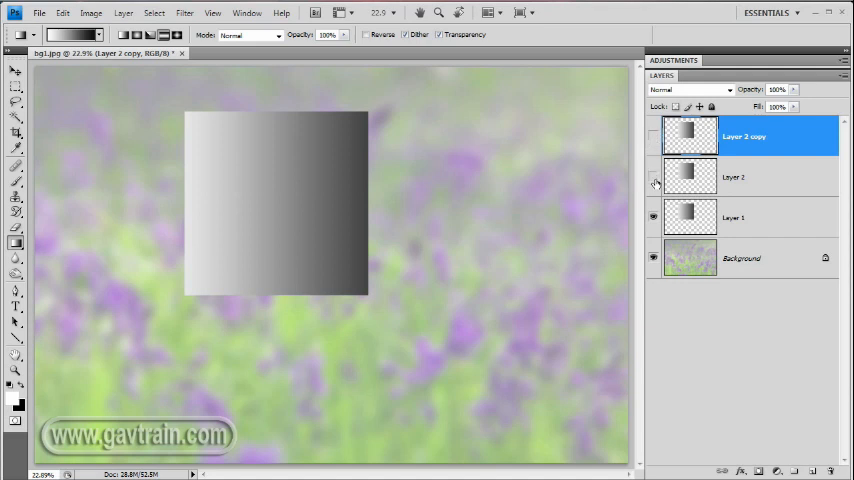
Scale Layer 1's gradient square to about 70% width and 90% height.
{"action": "left_click", "coordinate": [748, 217]}
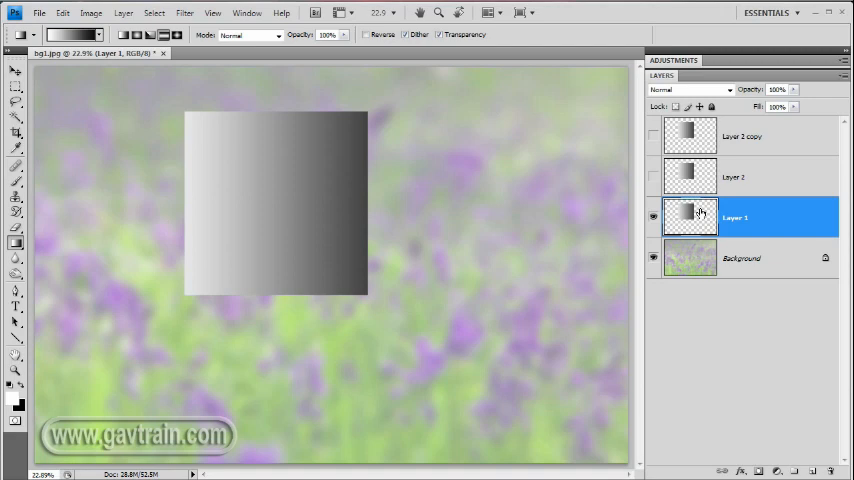
{"action": "mouse_move", "coordinate": [694, 213]}
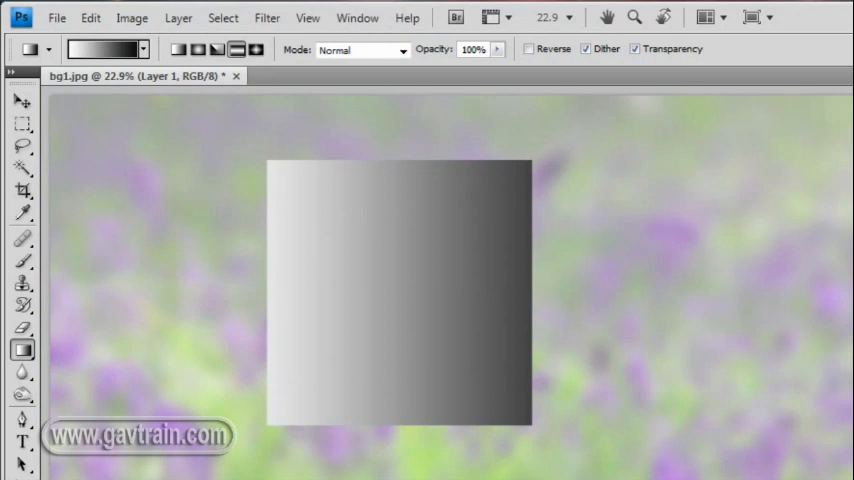
{"action": "left_click", "coordinate": [84, 17]}
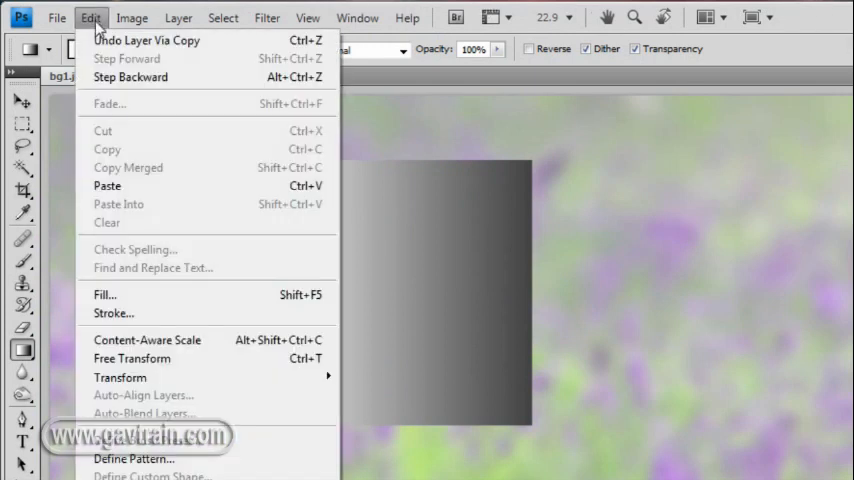
{"action": "mouse_move", "coordinate": [120, 377]}
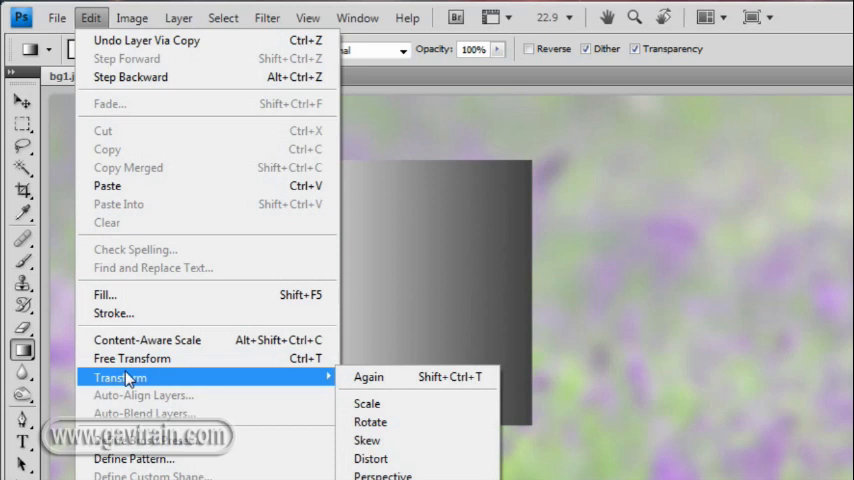
{"action": "left_click", "coordinate": [131, 358]}
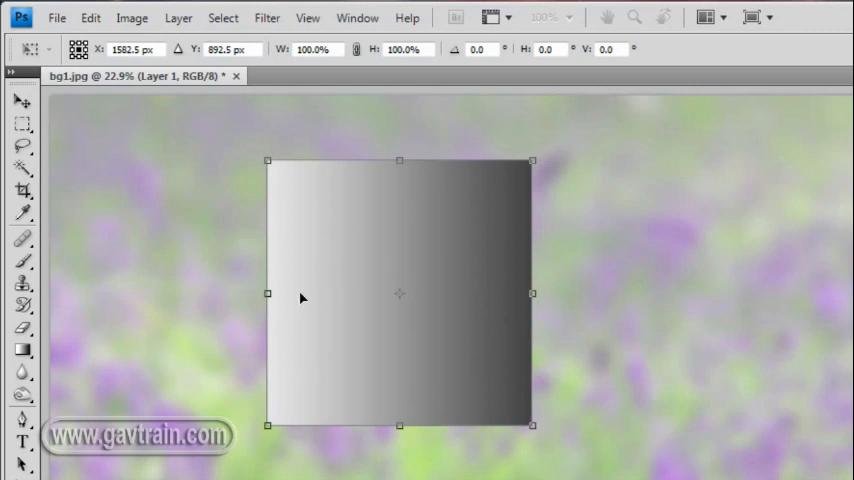
{"action": "mouse_move", "coordinate": [402, 434]}
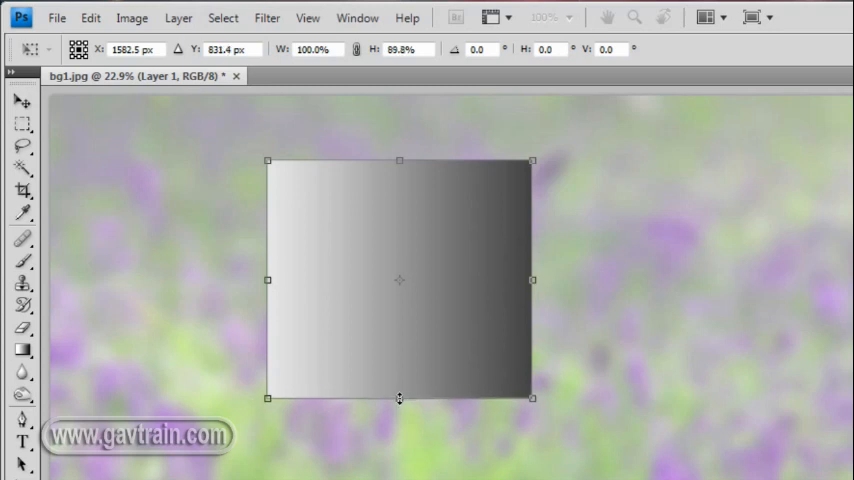
{"action": "left_click_drag", "start_coordinate": [399, 397], "coordinate": [399, 408]}
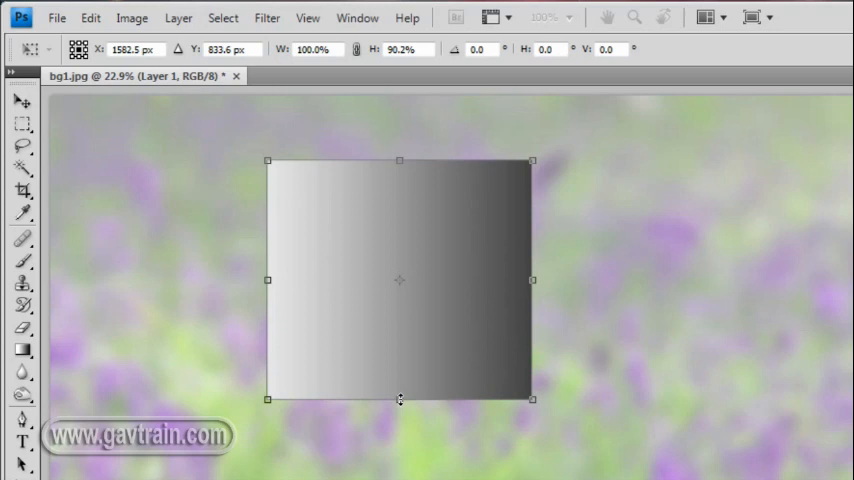
{"action": "left_click_drag", "start_coordinate": [399, 399], "coordinate": [399, 397]}
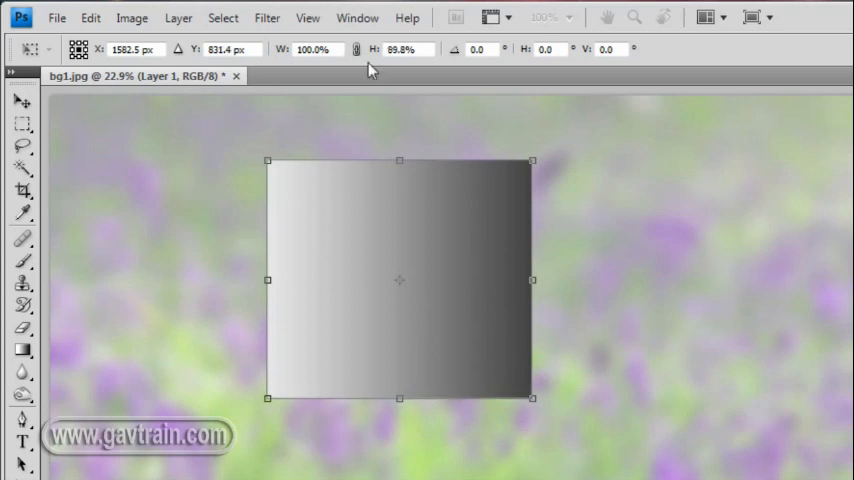
{"action": "mouse_move", "coordinate": [823, 92]}
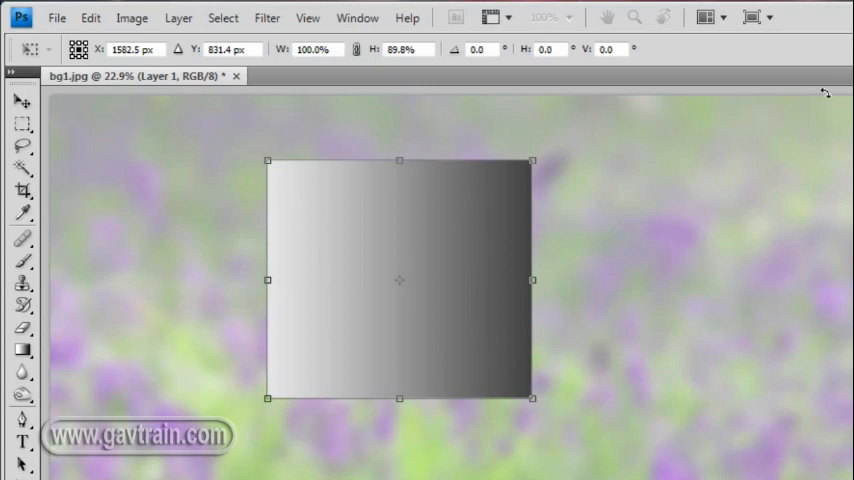
{"action": "mouse_move", "coordinate": [270, 278]}
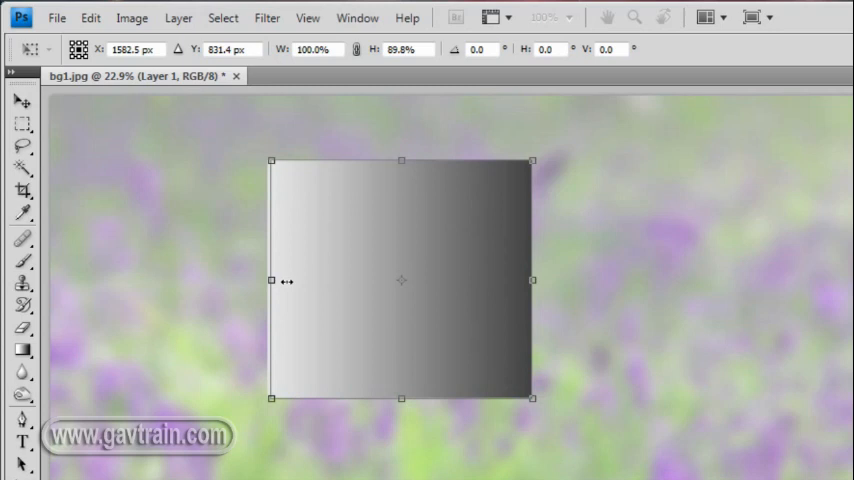
{"action": "left_click_drag", "start_coordinate": [271, 281], "coordinate": [327, 287]}
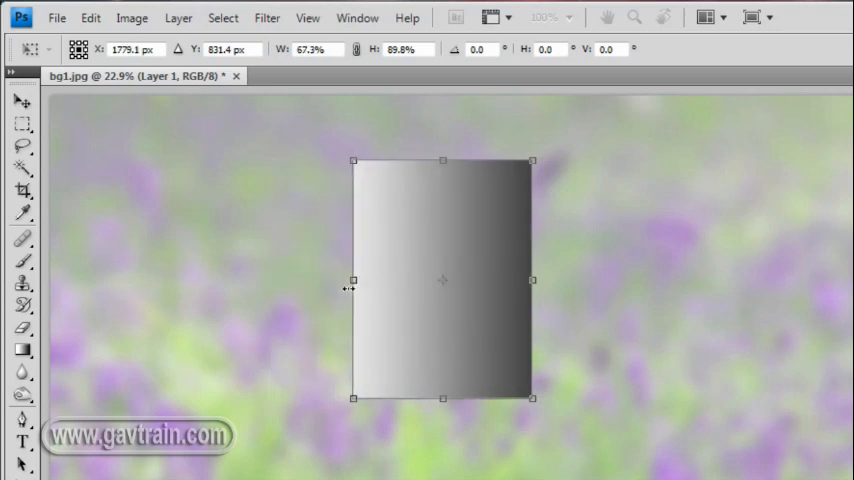
{"action": "left_click_drag", "start_coordinate": [352, 279], "coordinate": [347, 288]}
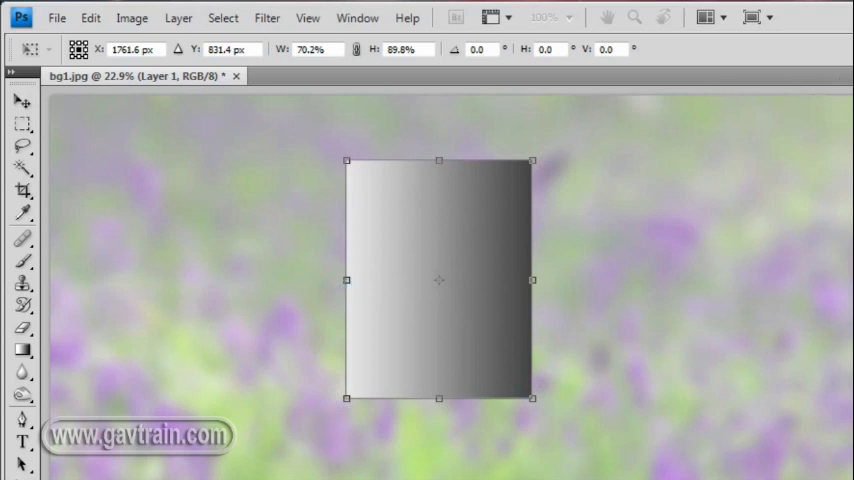
{"action": "mouse_move", "coordinate": [445, 369]}
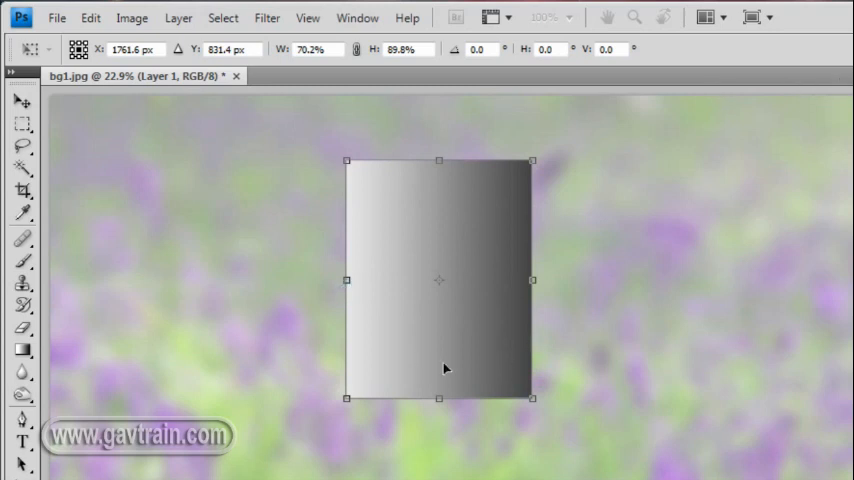
Skew the gradient rectangle so its right edge rises, then nudge the panel into place.
{"action": "right_click", "coordinate": [465, 216]}
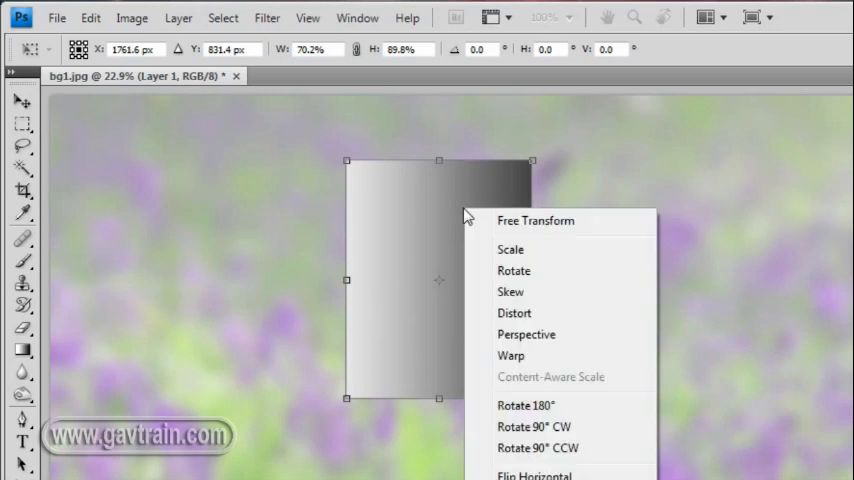
{"action": "left_click", "coordinate": [505, 290]}
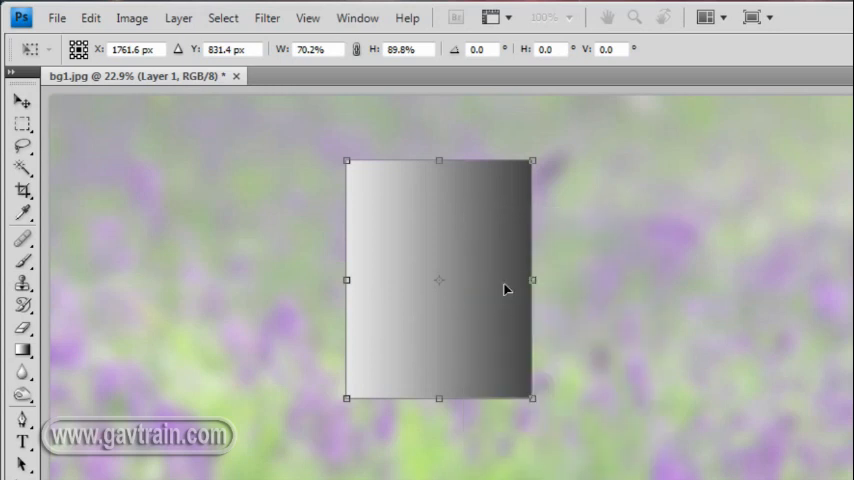
{"action": "mouse_move", "coordinate": [536, 283]}
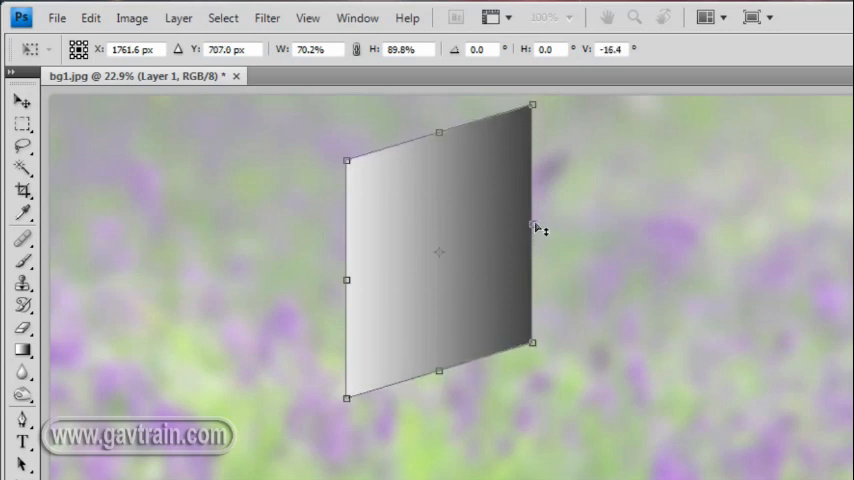
{"action": "left_click_drag", "start_coordinate": [535, 226], "coordinate": [535, 212]}
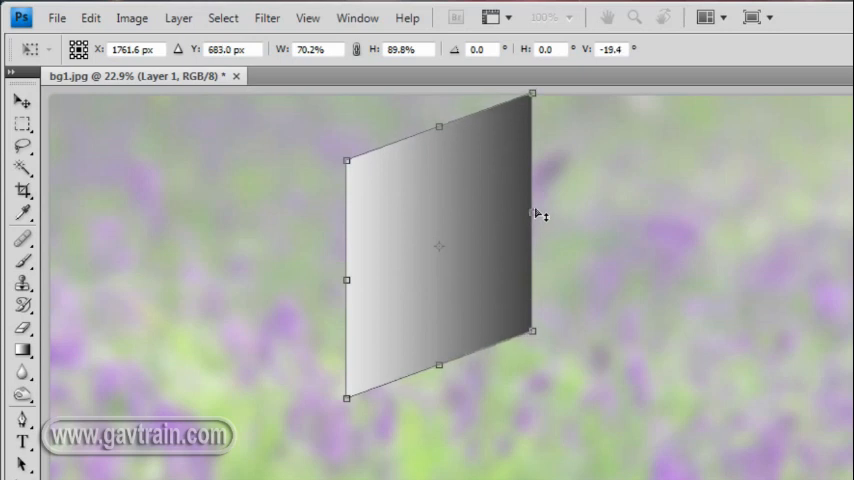
{"action": "left_click_drag", "start_coordinate": [533, 213], "coordinate": [533, 201]}
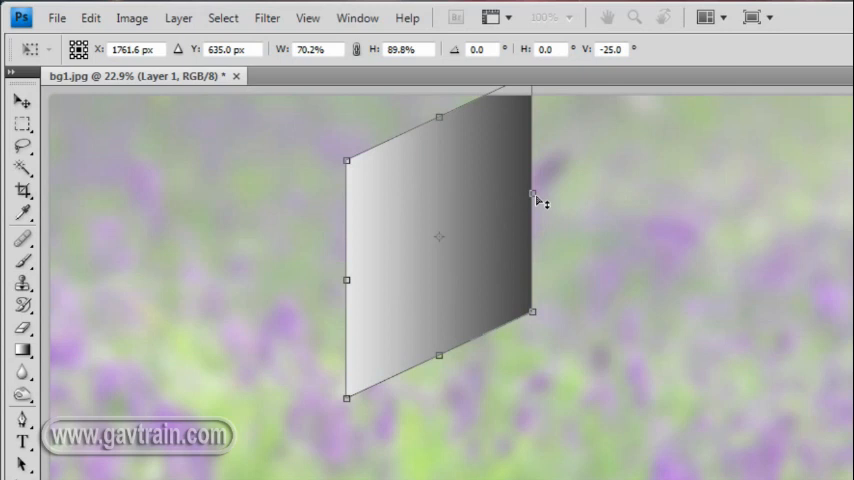
{"action": "mouse_move", "coordinate": [732, 235]}
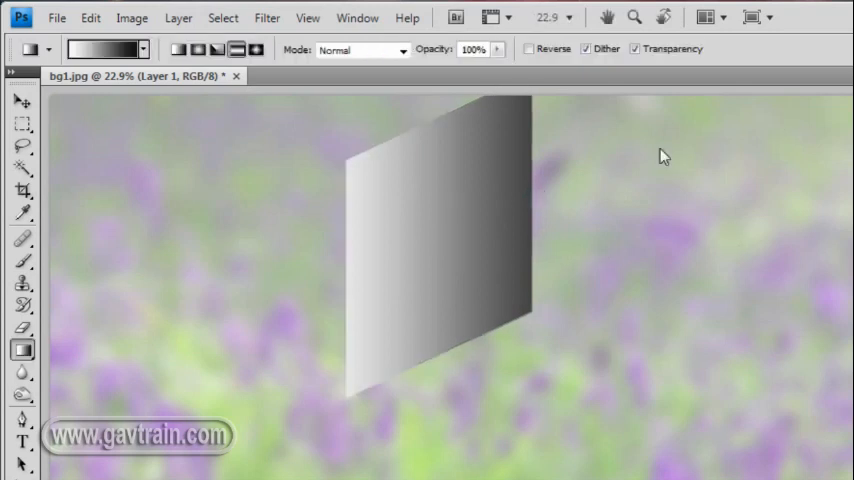
{"action": "left_click", "coordinate": [18, 103]}
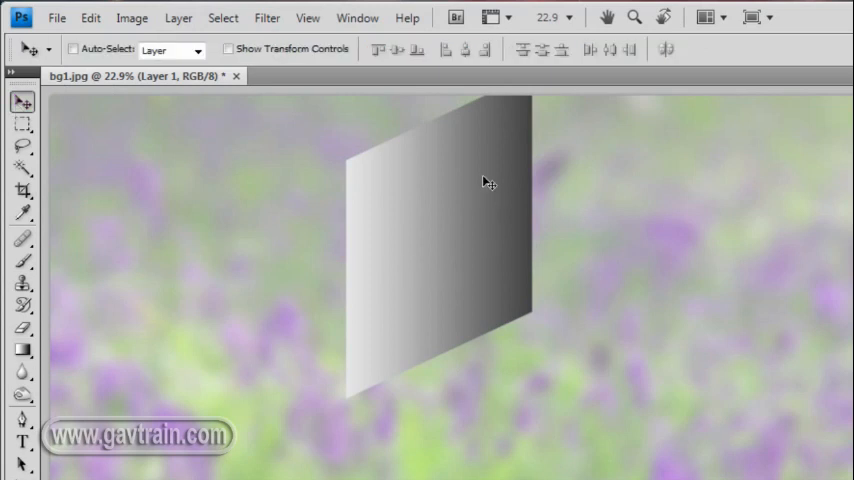
{"action": "left_click_drag", "start_coordinate": [489, 182], "coordinate": [512, 190]}
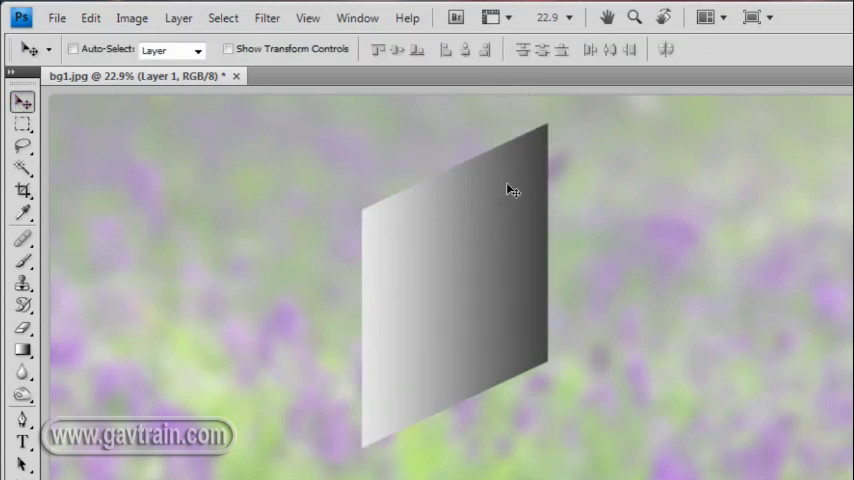
{"action": "mouse_move", "coordinate": [491, 300]}
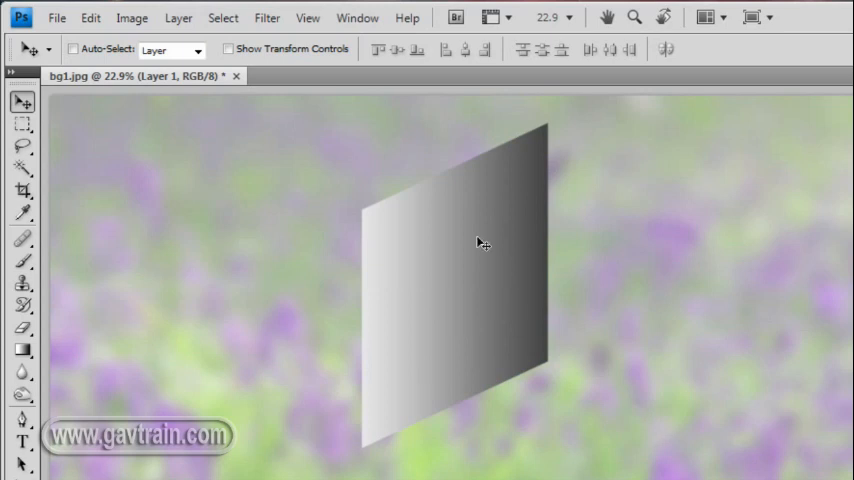
{"action": "mouse_move", "coordinate": [510, 255]}
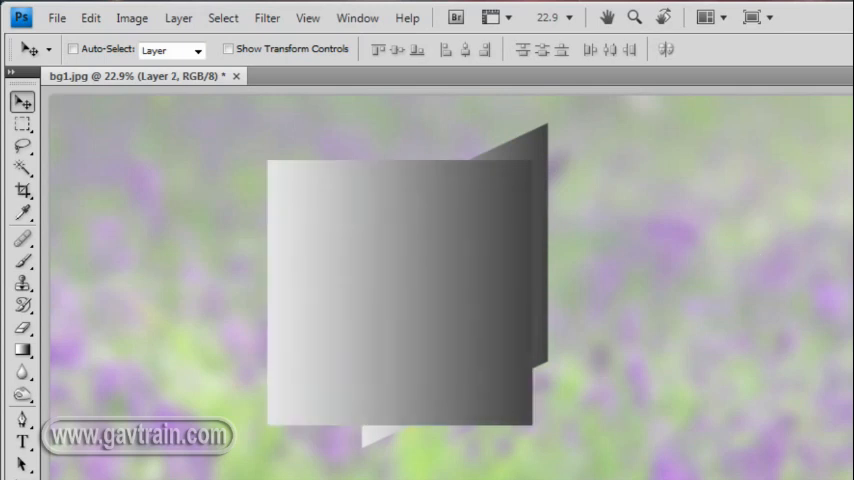
Reapply the previous skew to the second gradient panel on Layer 2.
{"action": "left_click", "coordinate": [65, 18]}
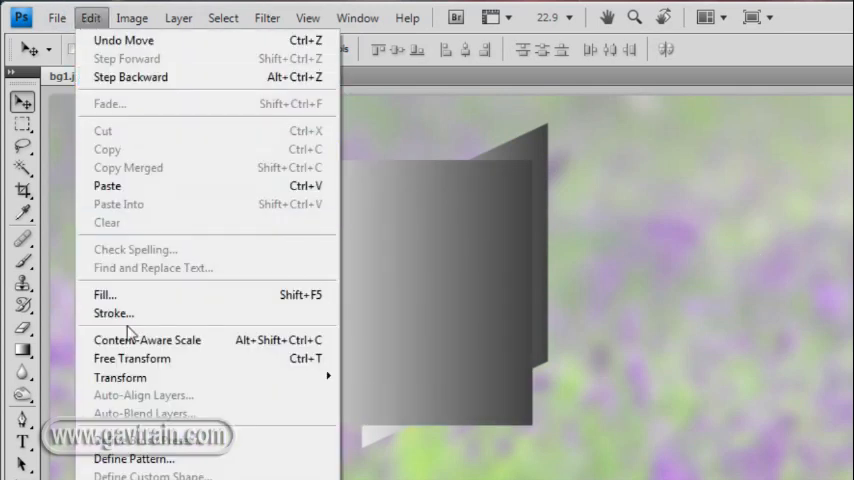
{"action": "mouse_move", "coordinate": [120, 377]}
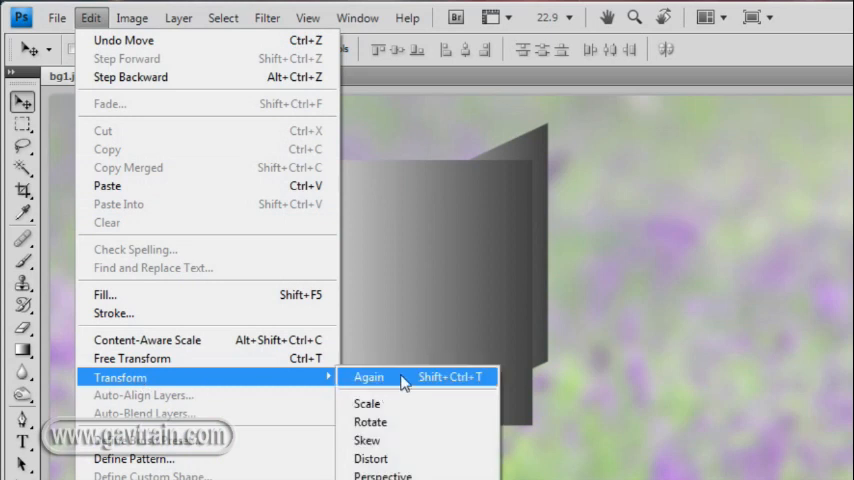
{"action": "left_click", "coordinate": [368, 376]}
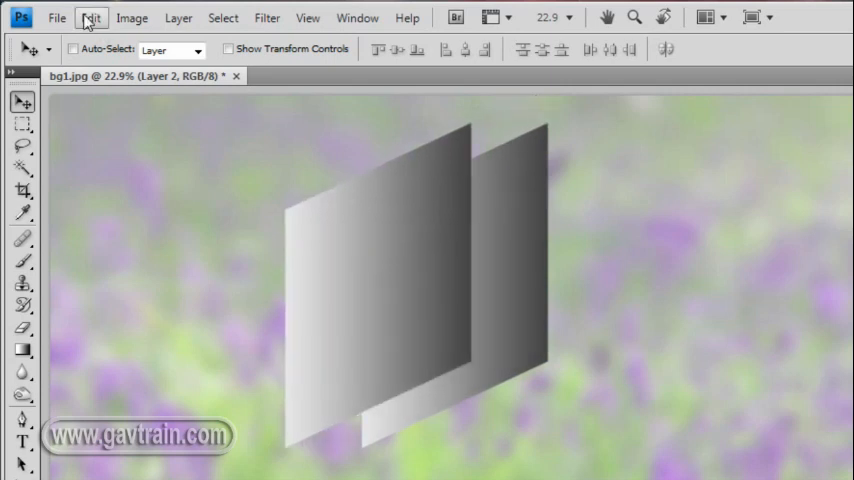
{"action": "left_click", "coordinate": [80, 18]}
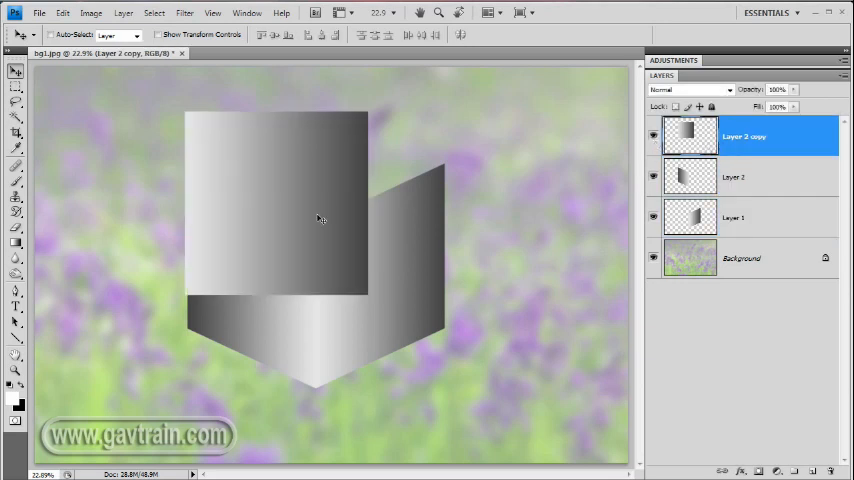
{"action": "mouse_move", "coordinate": [259, 188]}
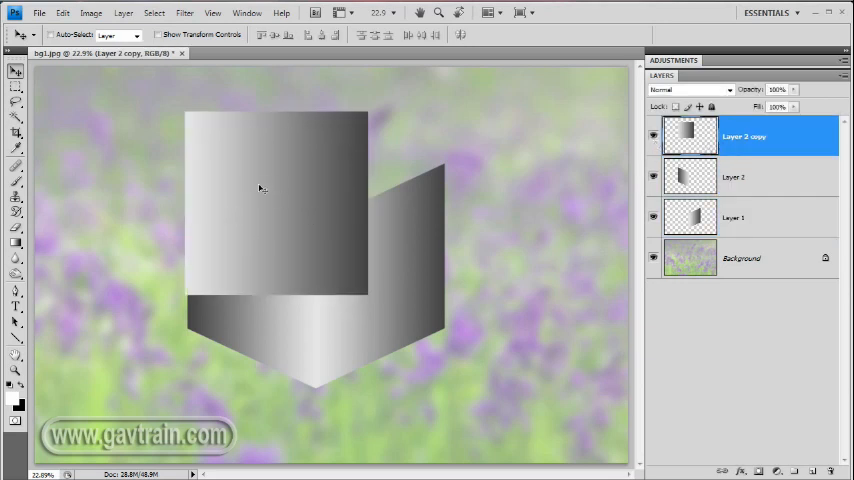
Transform the third panel, squashing it vertically into a flat diamond top face.
{"action": "left_click", "coordinate": [63, 17]}
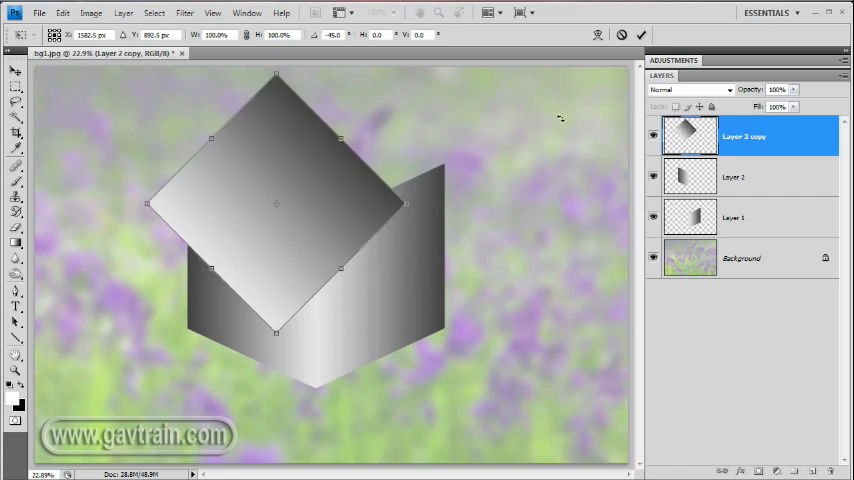
{"action": "mouse_move", "coordinate": [466, 110]}
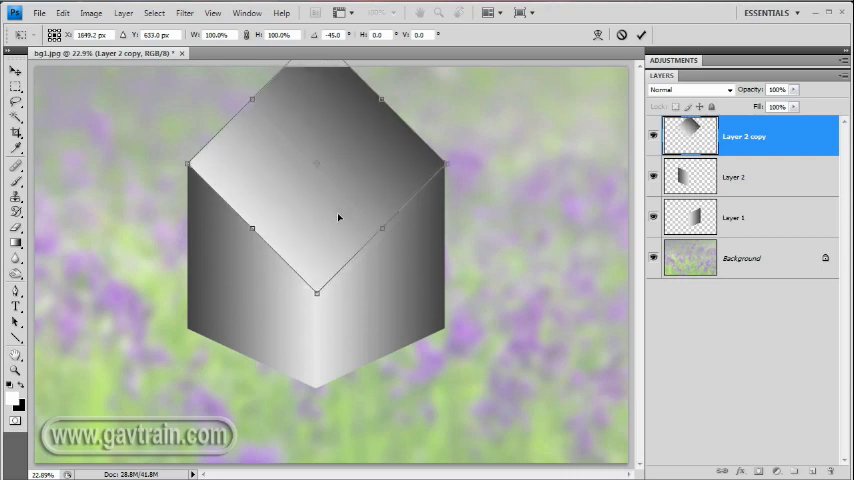
{"action": "mouse_move", "coordinate": [446, 166]}
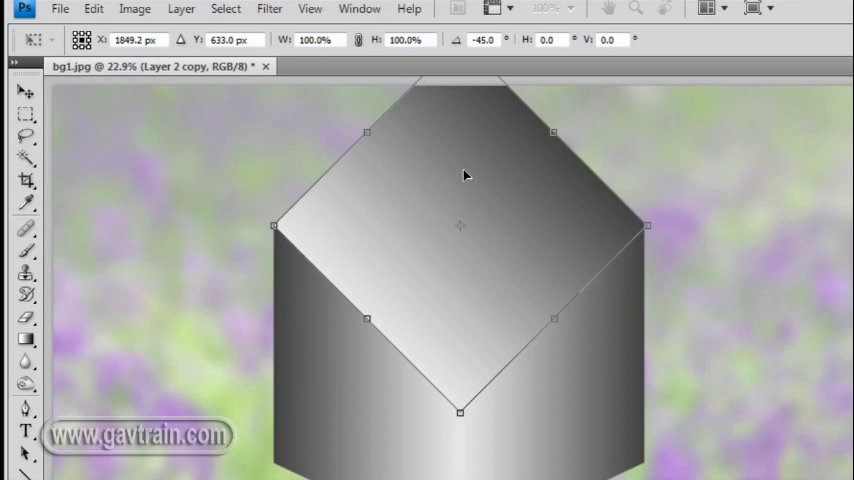
{"action": "mouse_move", "coordinate": [405, 259]}
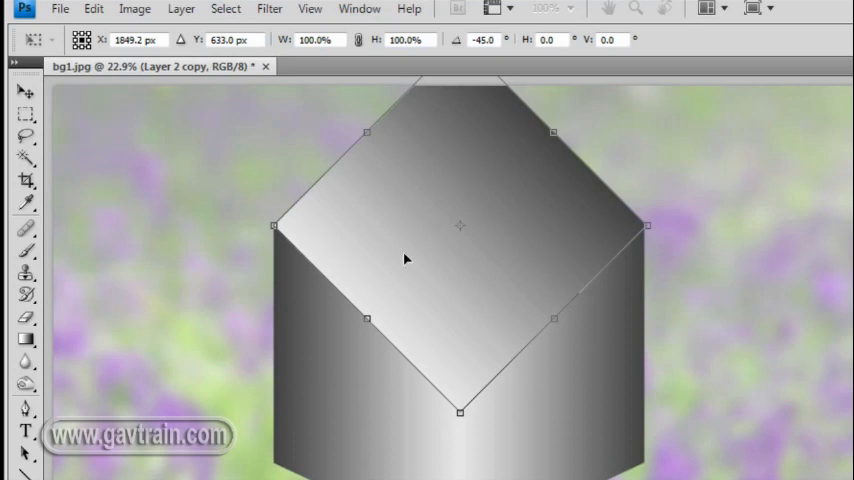
{"action": "mouse_move", "coordinate": [461, 407]}
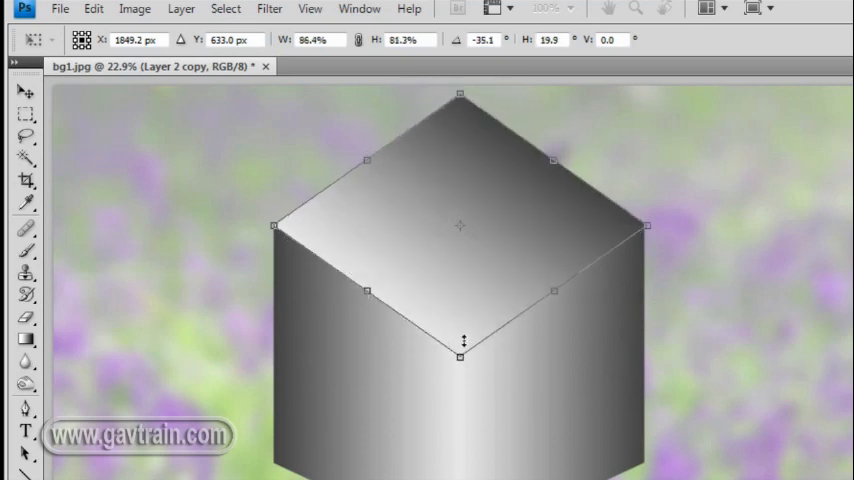
{"action": "left_click_drag", "start_coordinate": [461, 356], "coordinate": [470, 272]}
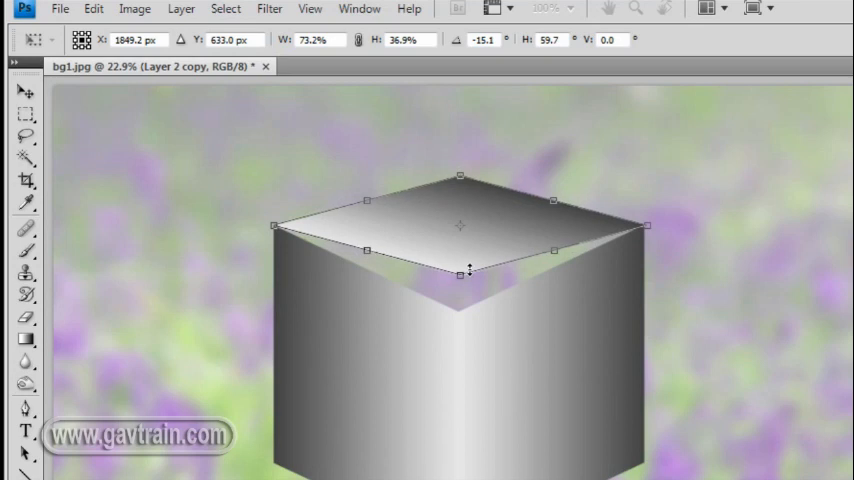
{"action": "left_click_drag", "start_coordinate": [469, 271], "coordinate": [470, 281]}
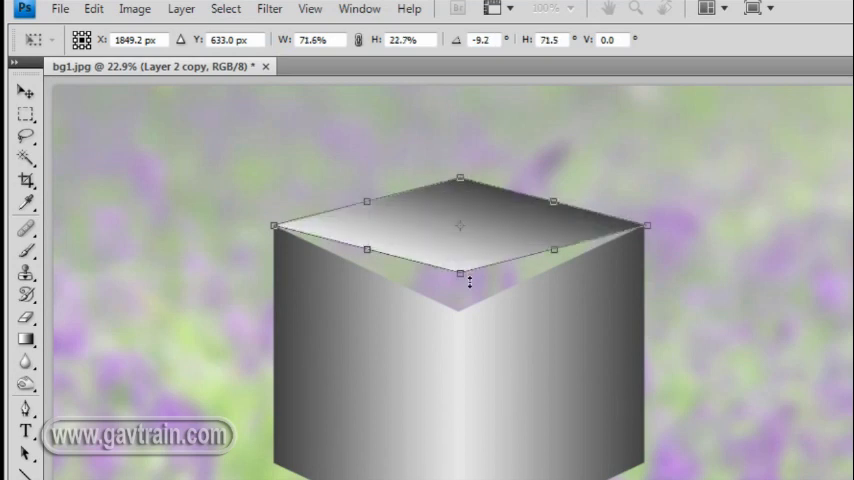
{"action": "left_click_drag", "start_coordinate": [460, 272], "coordinate": [470, 308]}
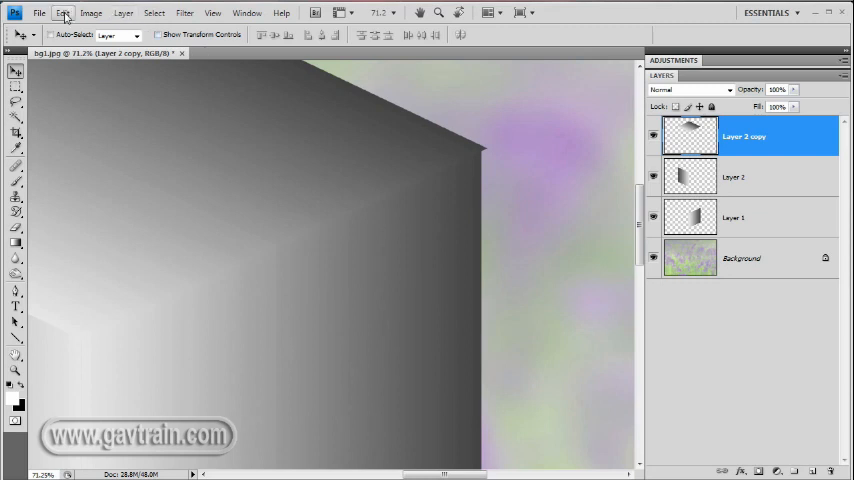
Free Transform the top face and pull its corner onto the side face edge.
{"action": "left_click", "coordinate": [64, 11]}
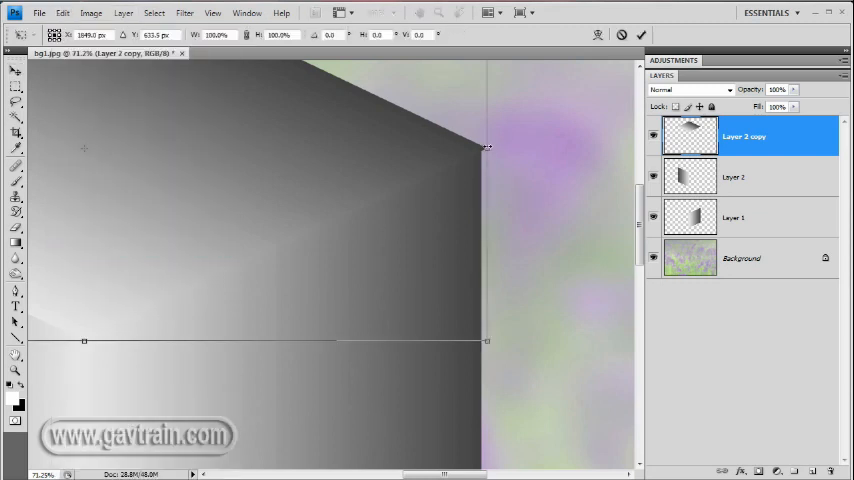
{"action": "left_click_drag", "start_coordinate": [487, 147], "coordinate": [481, 147]}
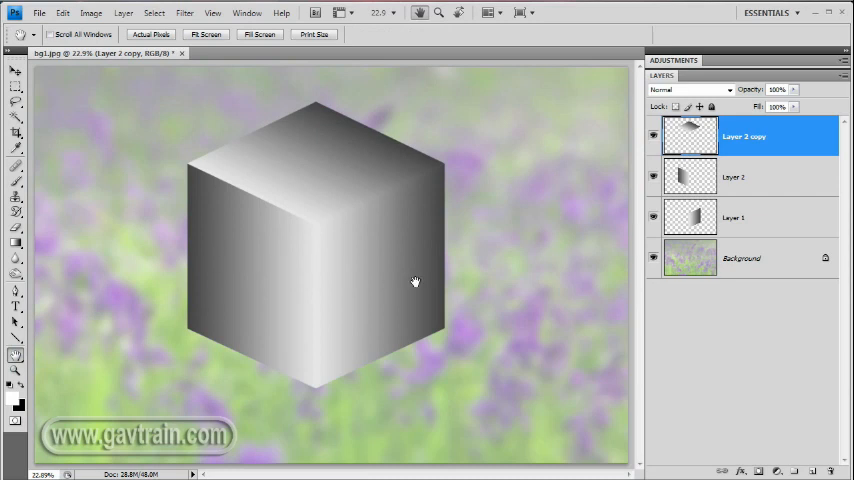
{"action": "mouse_move", "coordinate": [278, 184]}
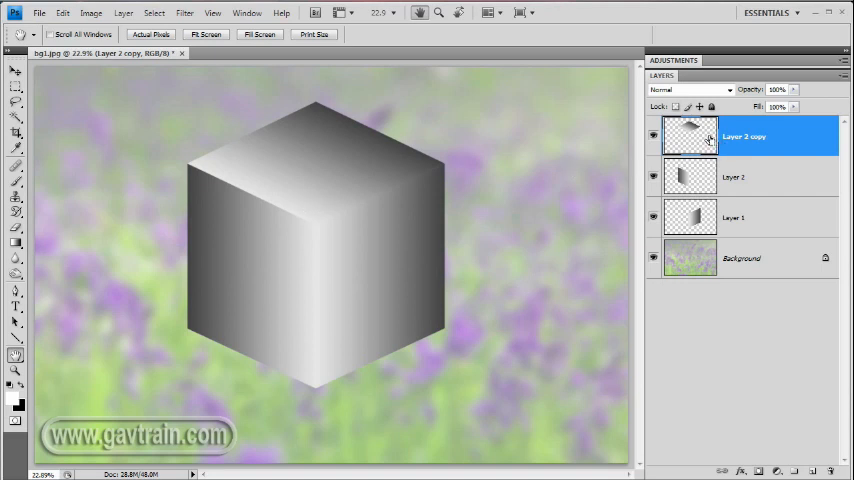
{"action": "mouse_move", "coordinate": [693, 139]}
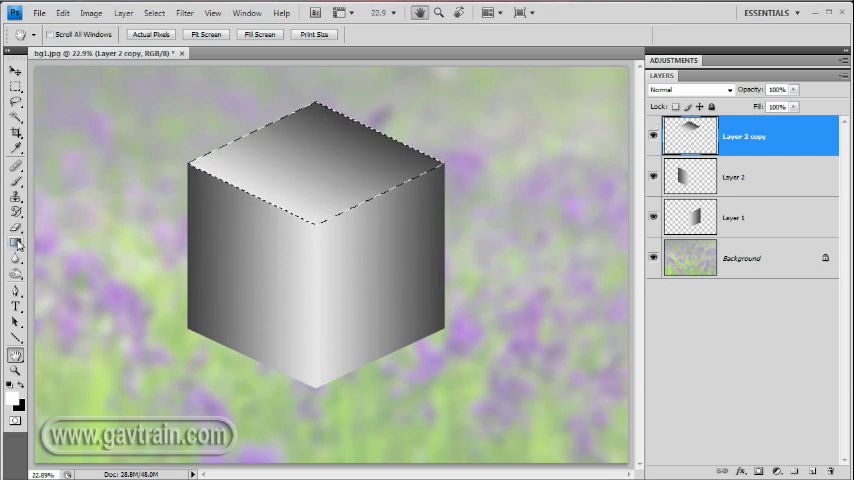
Select the Gradient tool for refilling the top face.
{"action": "left_click", "coordinate": [12, 244]}
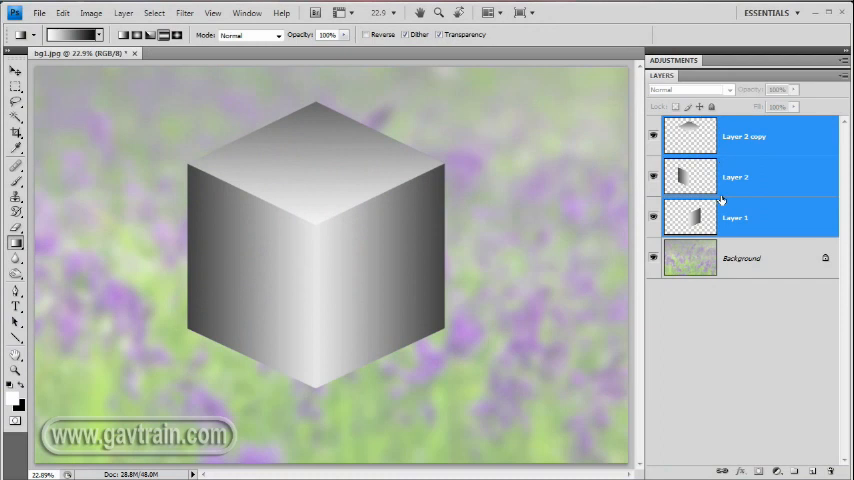
Merge Layer 1, Layer 2 and Layer 2 copy into one cube layer.
{"action": "left_click", "coordinate": [118, 14]}
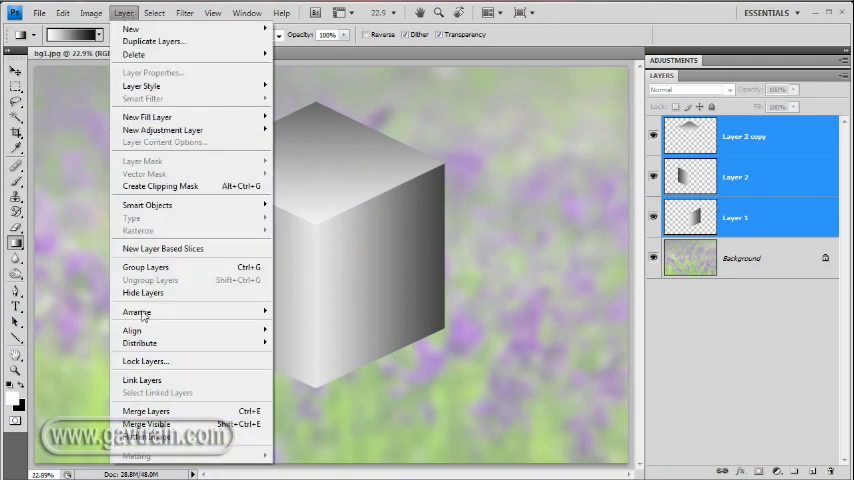
{"action": "left_click", "coordinate": [156, 438]}
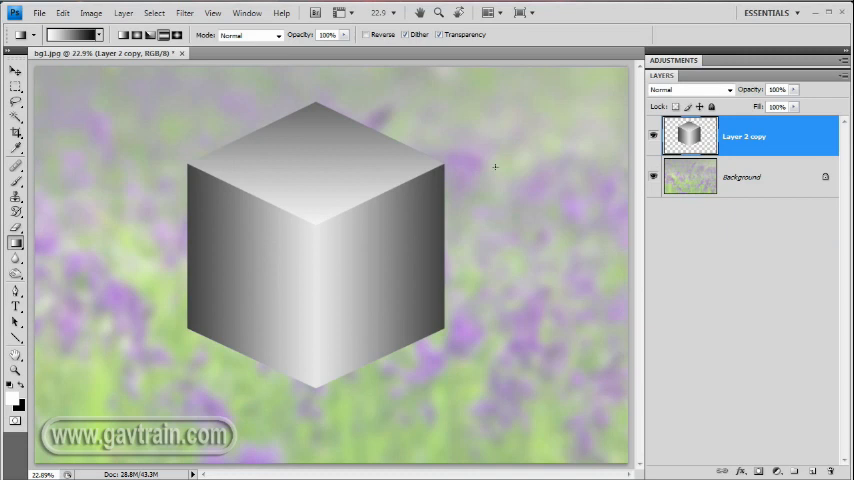
{"action": "left_click", "coordinate": [11, 75]}
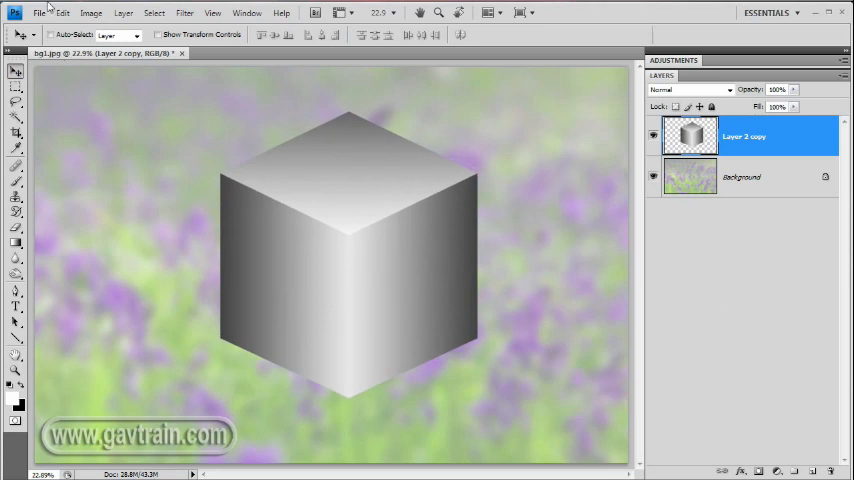
Open the recent bluebell photo BB1.jpg and paste it into the cube image.
{"action": "left_click", "coordinate": [36, 13]}
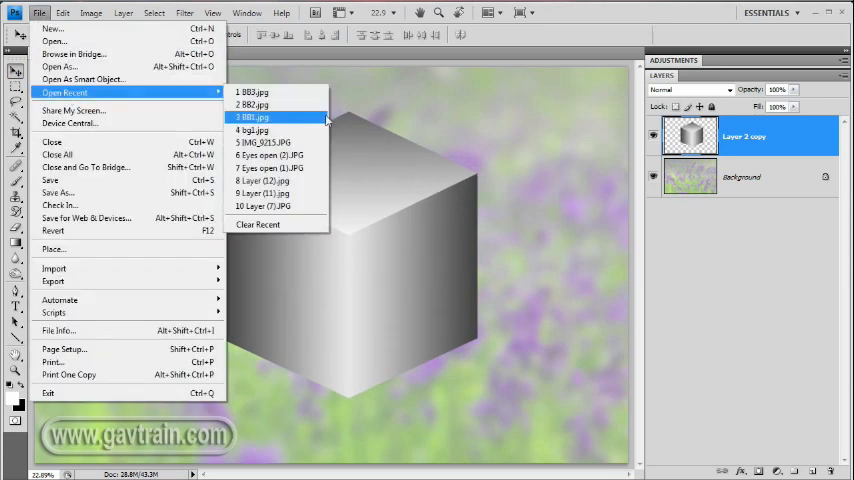
{"action": "left_click", "coordinate": [253, 130]}
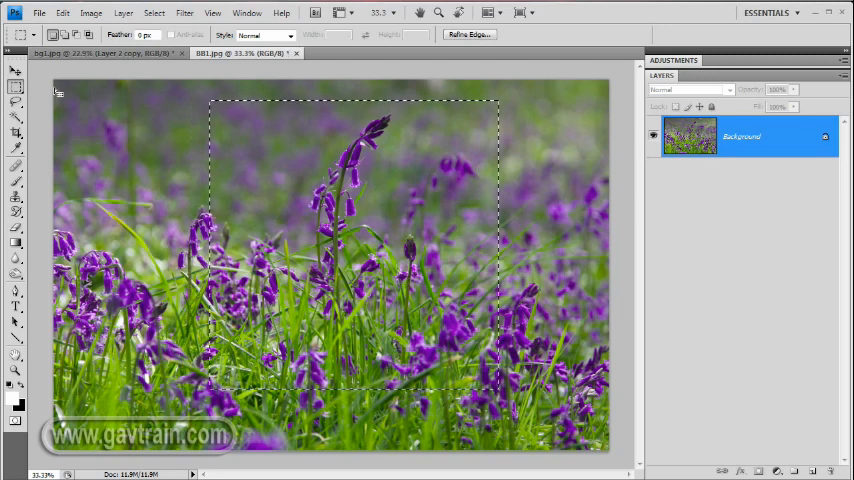
{"action": "left_click", "coordinate": [62, 12]}
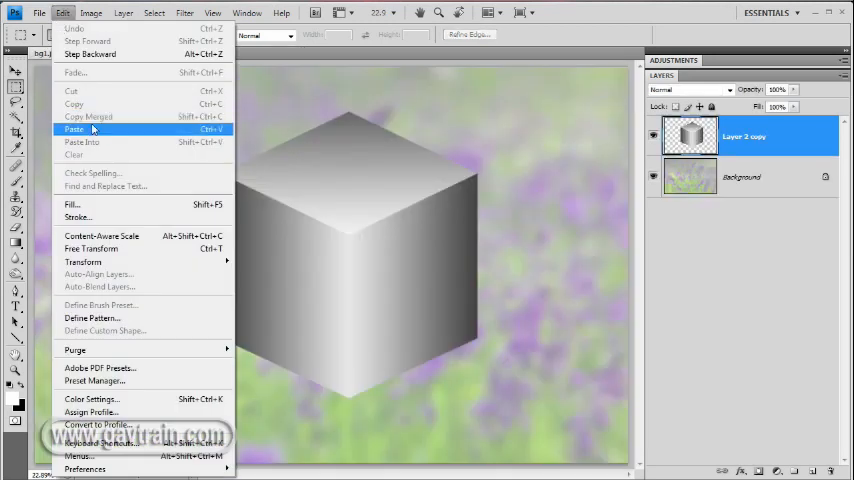
{"action": "left_click", "coordinate": [73, 128]}
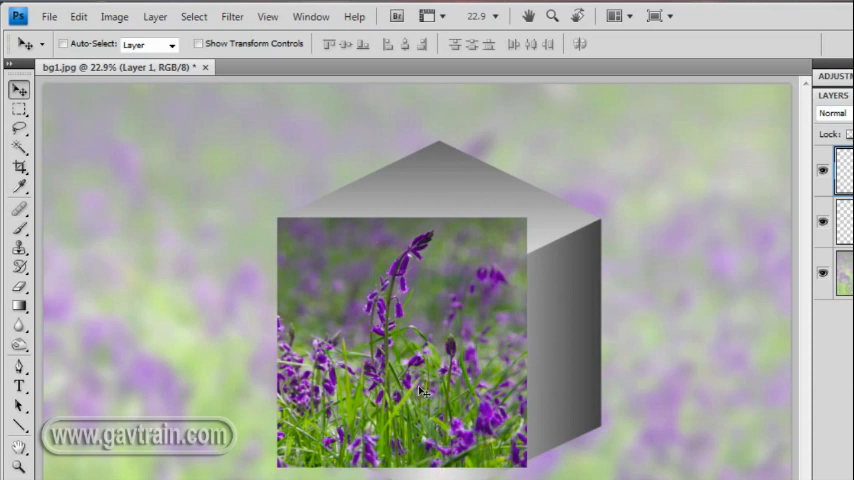
{"action": "mouse_move", "coordinate": [152, 46]}
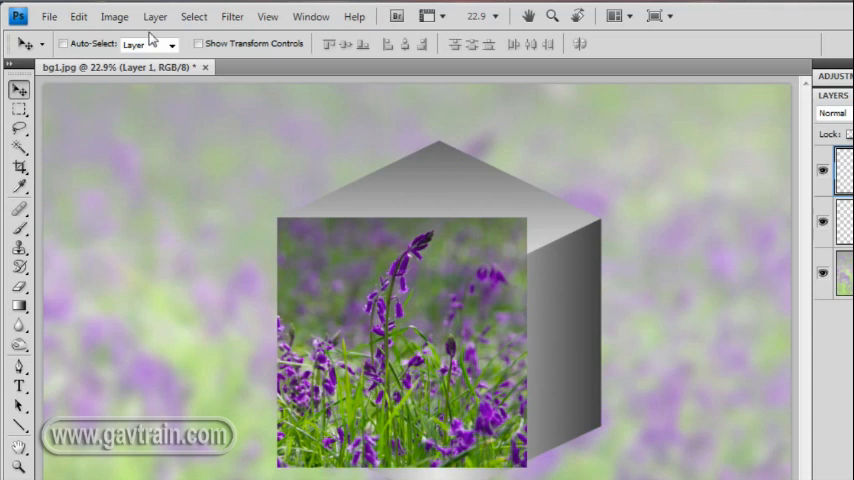
Skew the pasted bluebell close-up so its corners meet the cube's left face corners.
{"action": "left_click", "coordinate": [71, 16]}
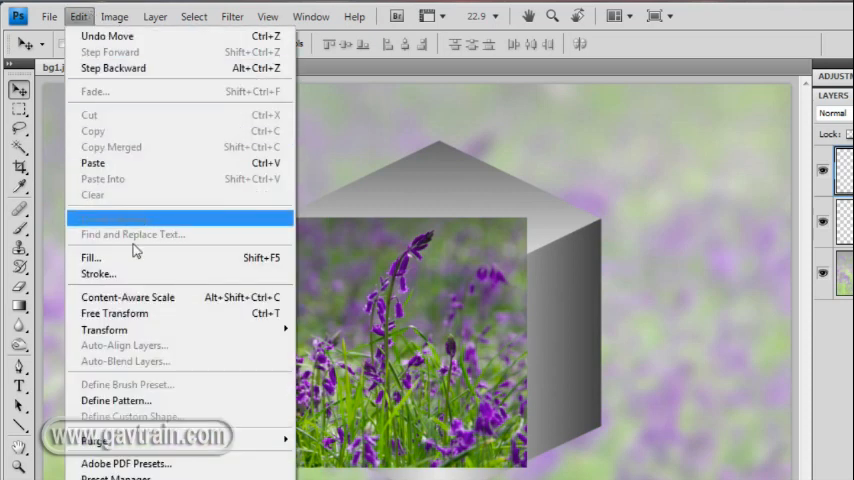
{"action": "mouse_move", "coordinate": [104, 330]}
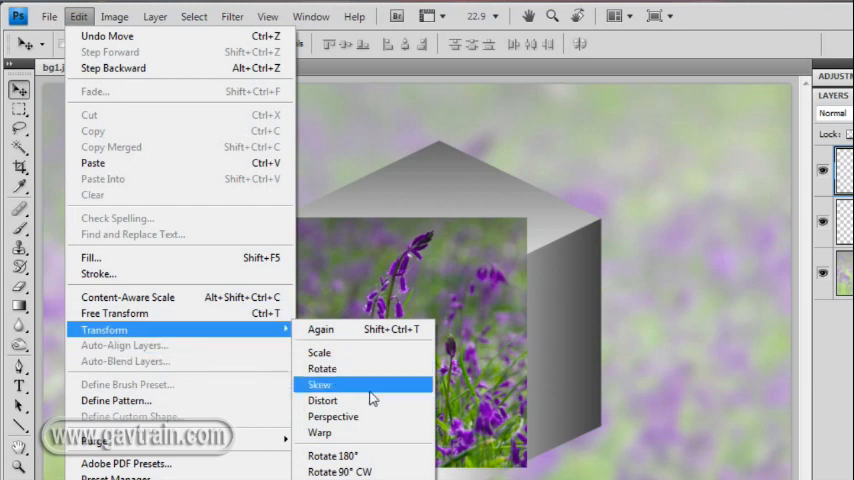
{"action": "left_click", "coordinate": [320, 383]}
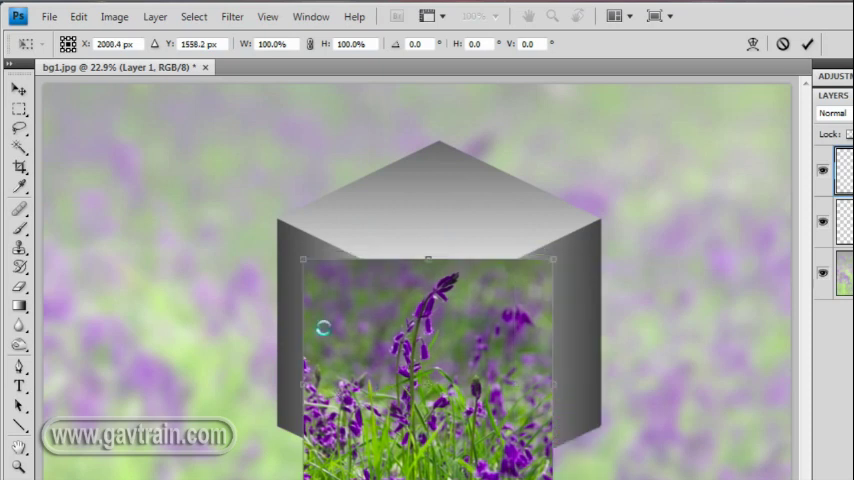
{"action": "left_click_drag", "start_coordinate": [302, 259], "coordinate": [280, 232]}
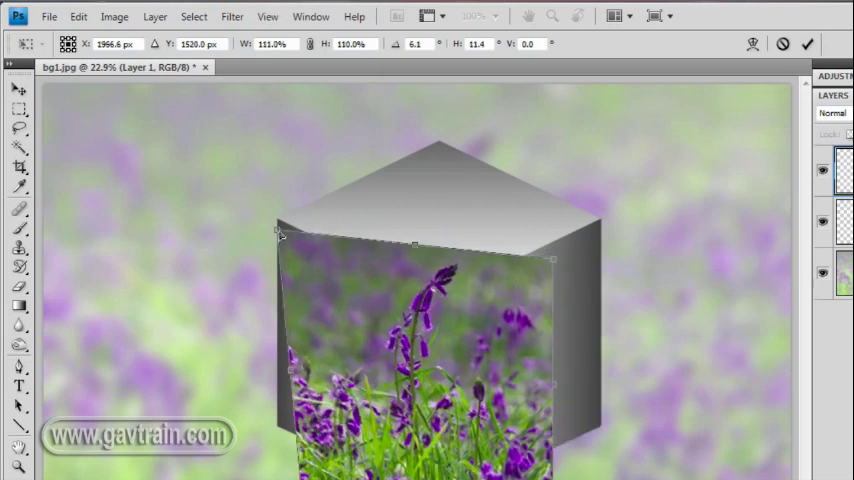
{"action": "left_click_drag", "start_coordinate": [280, 238], "coordinate": [280, 223]}
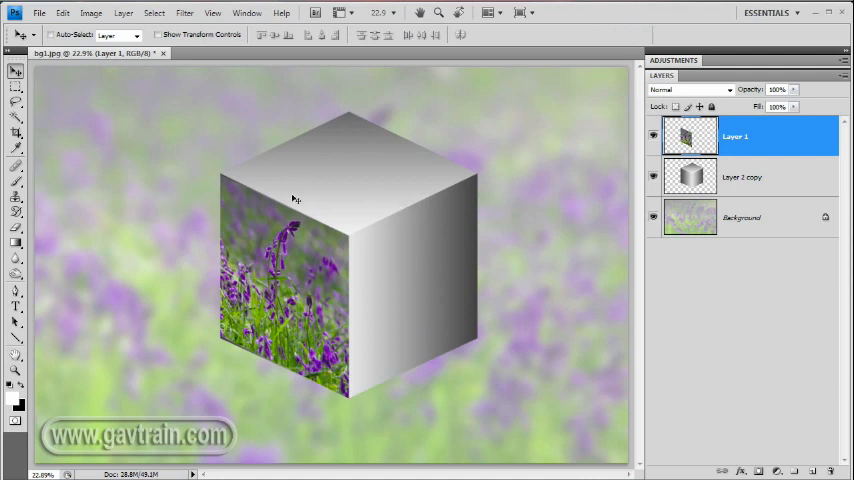
{"action": "mouse_move", "coordinate": [363, 330]}
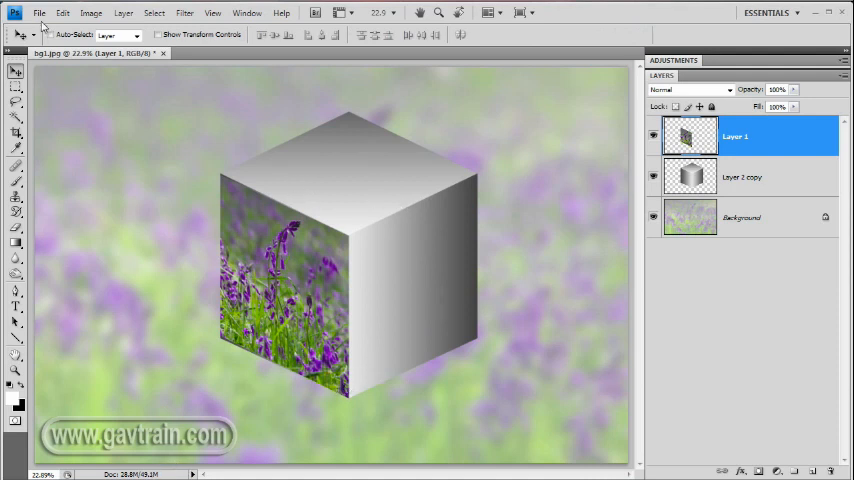
Open recent BB2.jpg and reshape the birch woodland photo onto the cube's right face.
{"action": "left_click", "coordinate": [44, 11]}
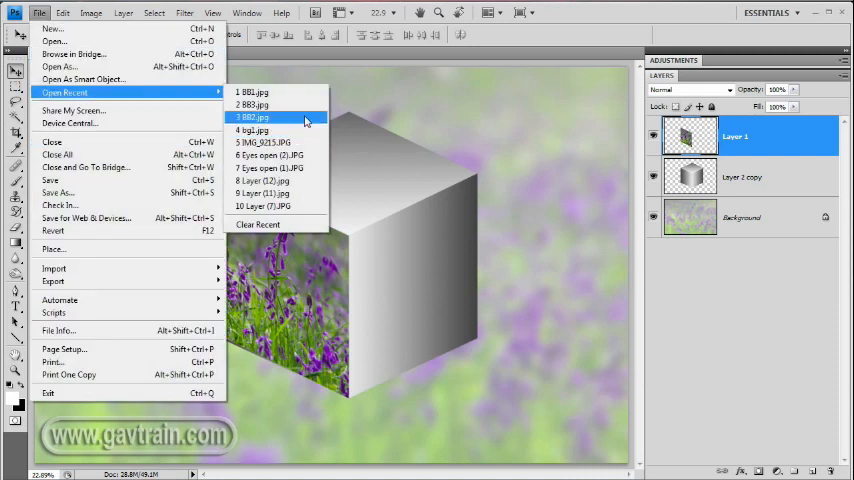
{"action": "left_click", "coordinate": [258, 117]}
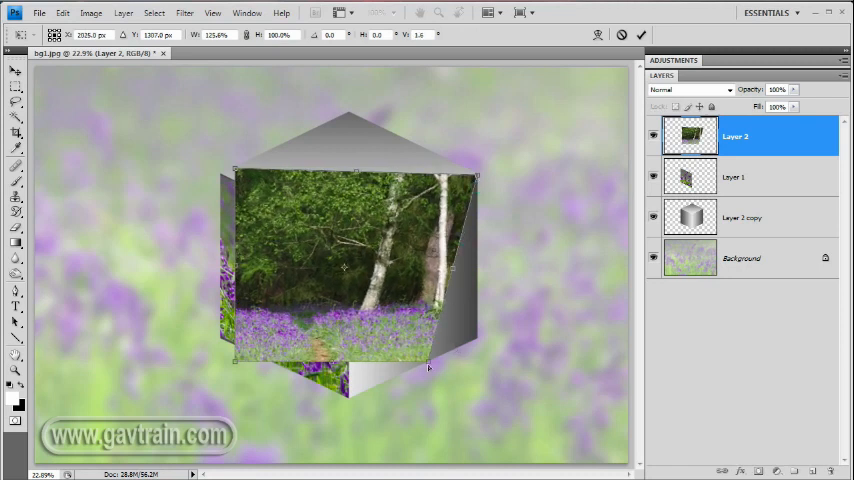
{"action": "left_click_drag", "start_coordinate": [428, 368], "coordinate": [356, 348]}
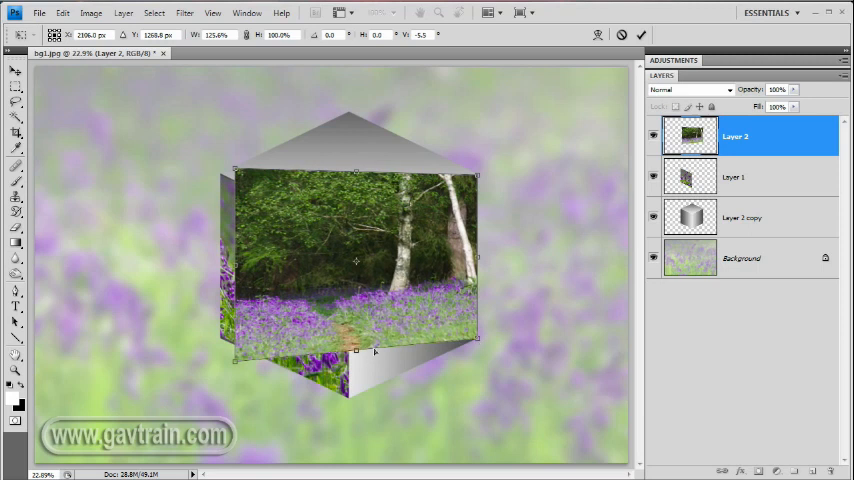
{"action": "left_click_drag", "start_coordinate": [357, 350], "coordinate": [347, 393]}
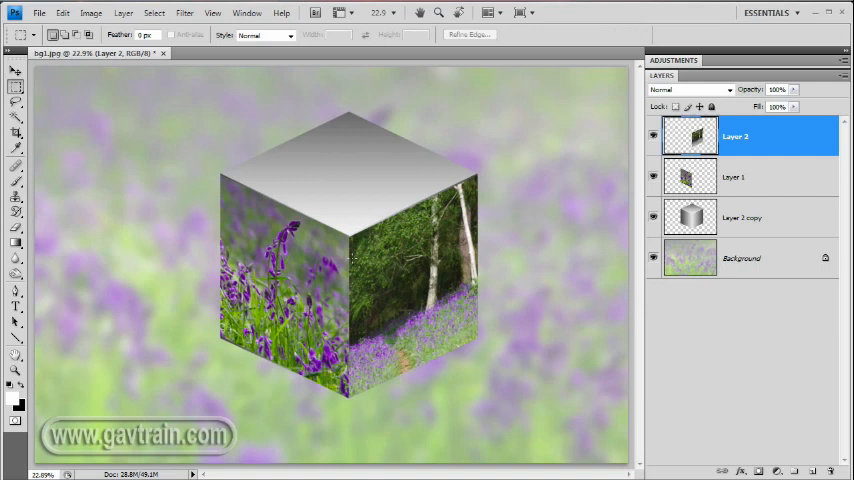
{"action": "left_click", "coordinate": [40, 11]}
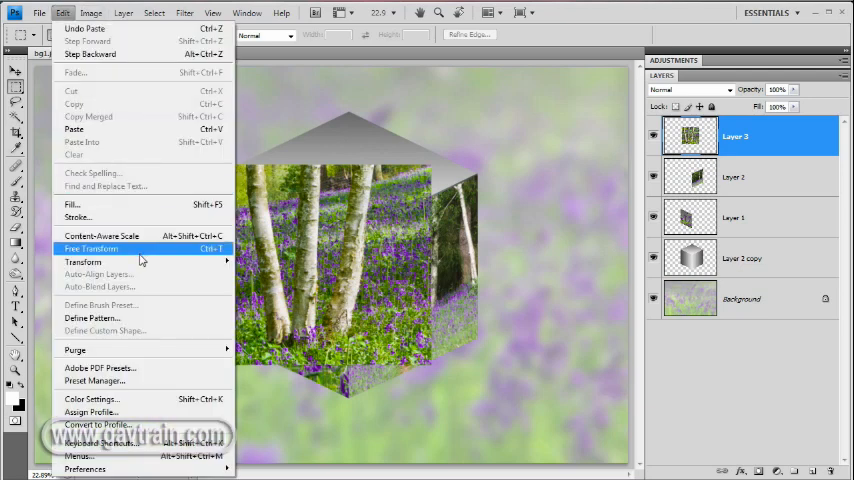
Free-transform the third bluebell photo on Layer 3 onto the cube's top face.
{"action": "left_click", "coordinate": [90, 248]}
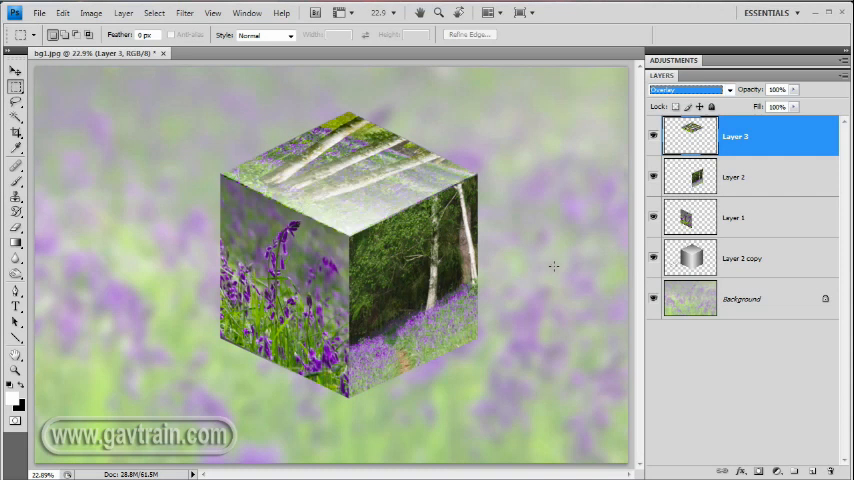
{"action": "mouse_move", "coordinate": [354, 203]}
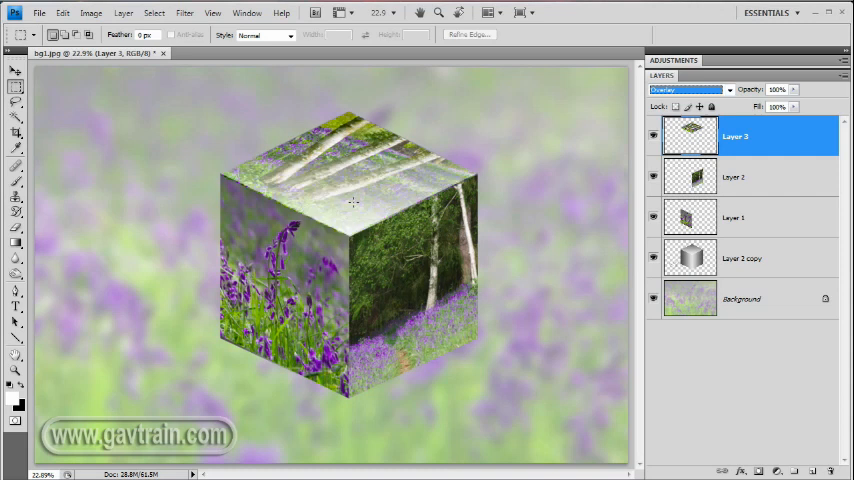
{"action": "mouse_move", "coordinate": [705, 258]}
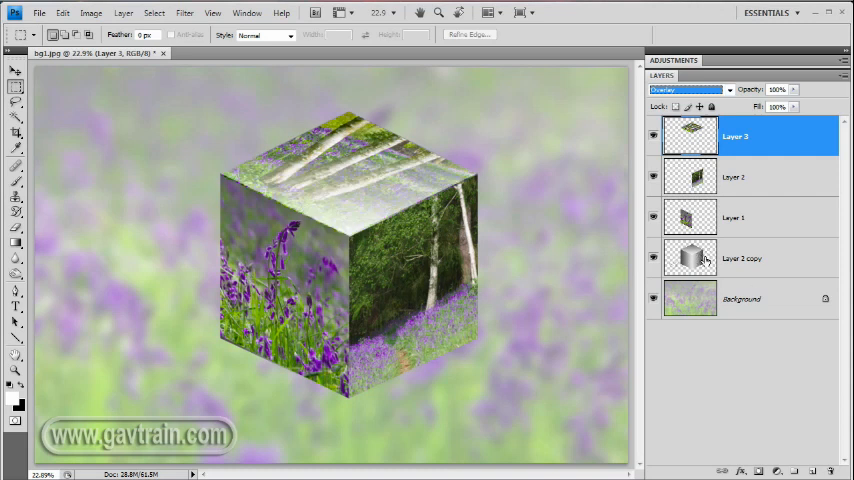
Set the blend mode of Layer 2 and Layer 1 to Overlay.
{"action": "left_click", "coordinate": [743, 177]}
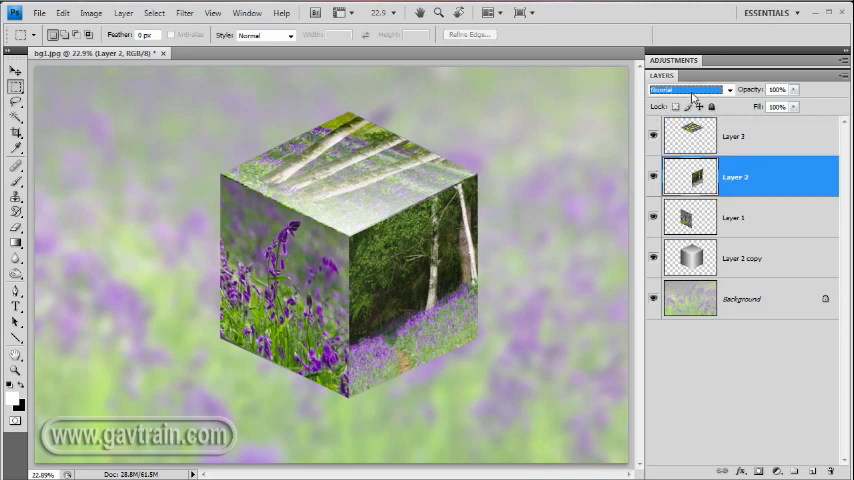
{"action": "left_click", "coordinate": [698, 89]}
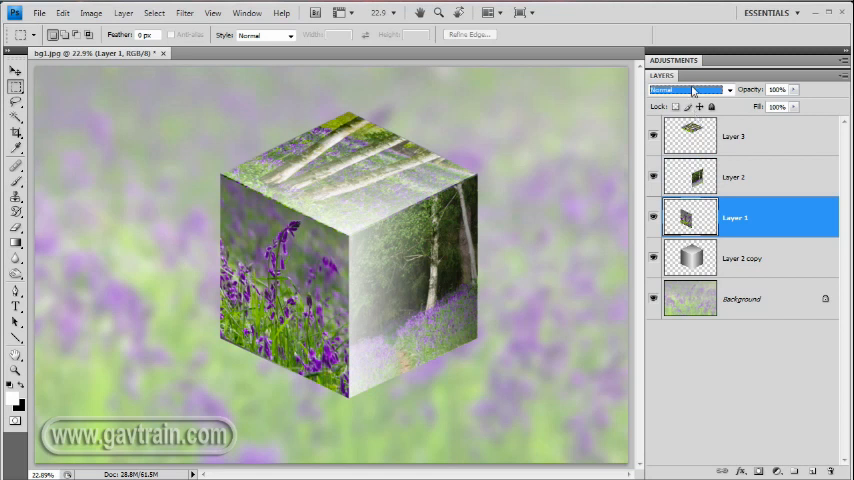
{"action": "left_click", "coordinate": [690, 88]}
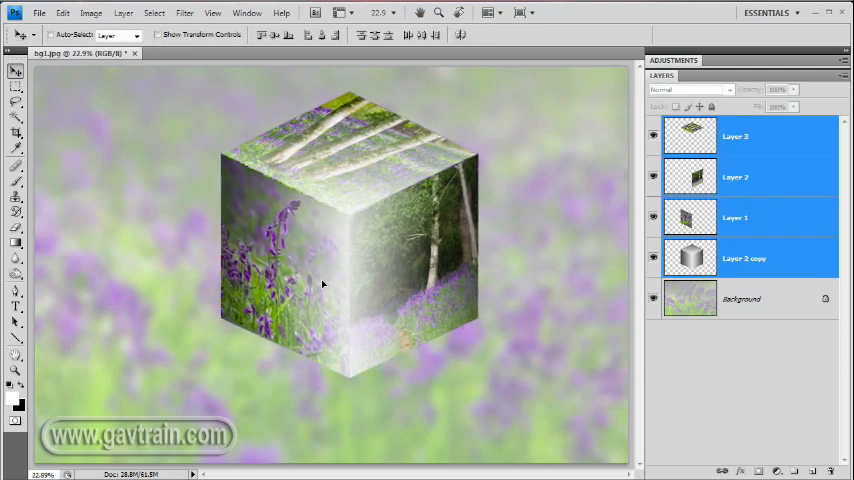
On a new layer, paint a black shadow band beneath the cube.
{"action": "left_click", "coordinate": [757, 298]}
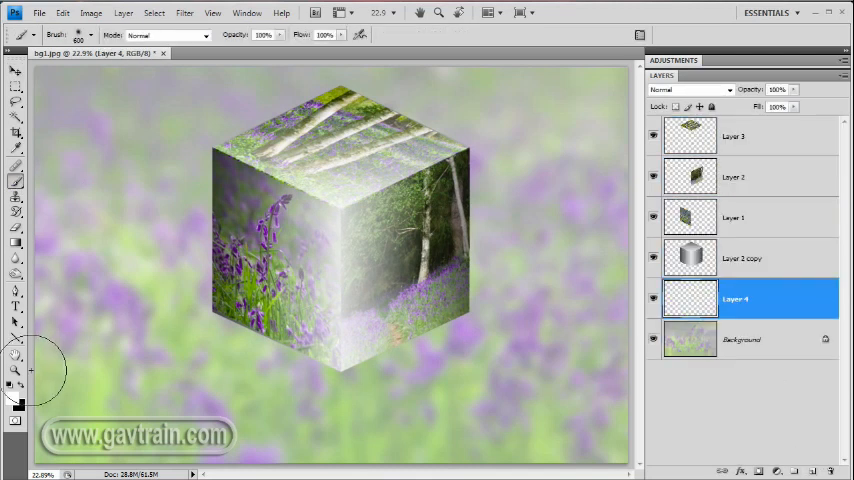
{"action": "mouse_move", "coordinate": [247, 394]}
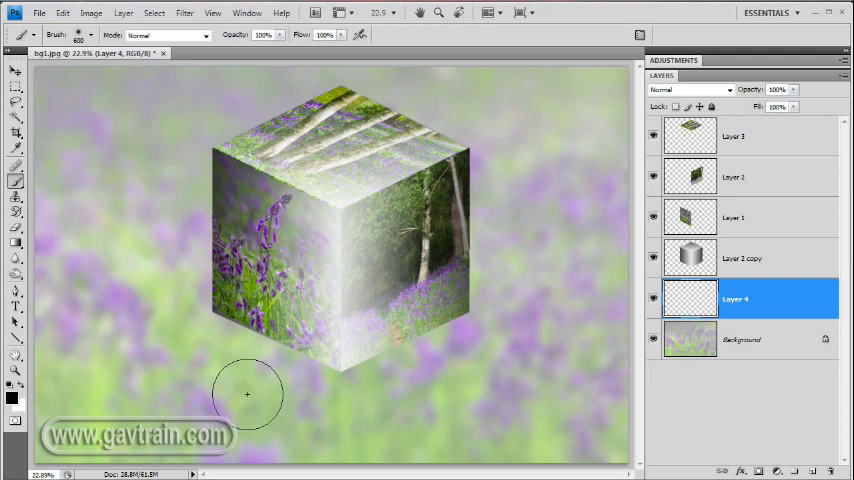
{"action": "left_click_drag", "start_coordinate": [247, 393], "coordinate": [413, 393]}
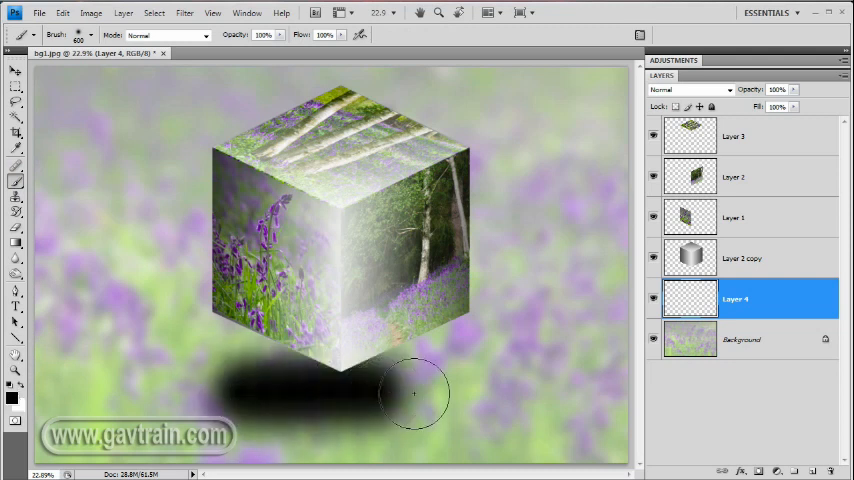
{"action": "left_click_drag", "start_coordinate": [413, 393], "coordinate": [455, 393]}
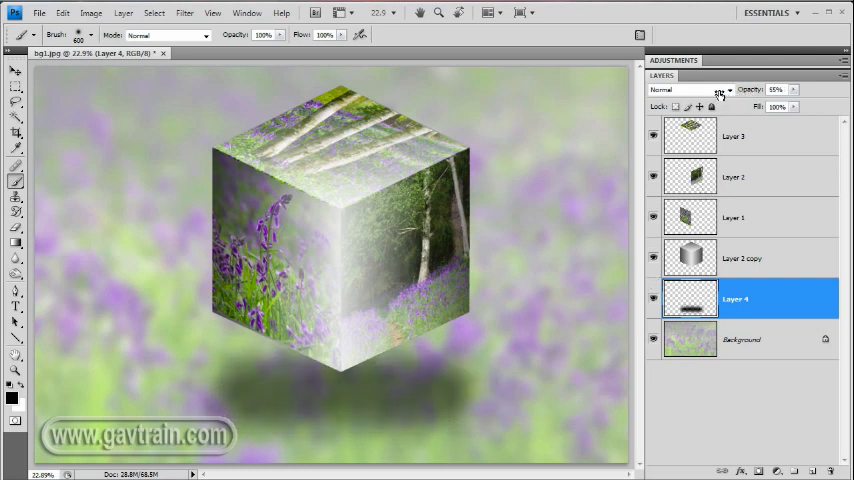
{"action": "left_click", "coordinate": [12, 75]}
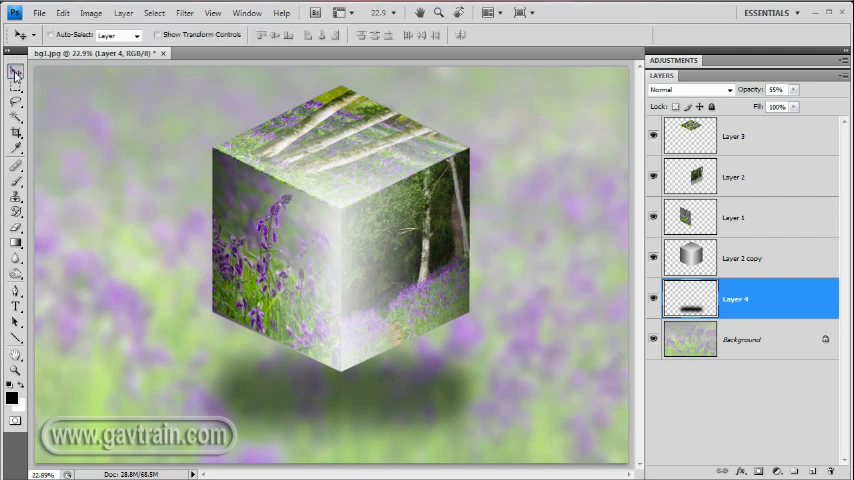
{"action": "mouse_move", "coordinate": [308, 370]}
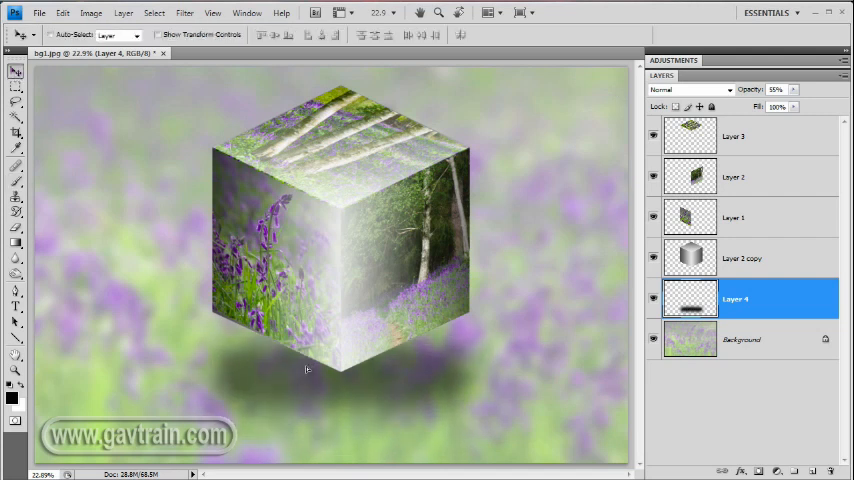